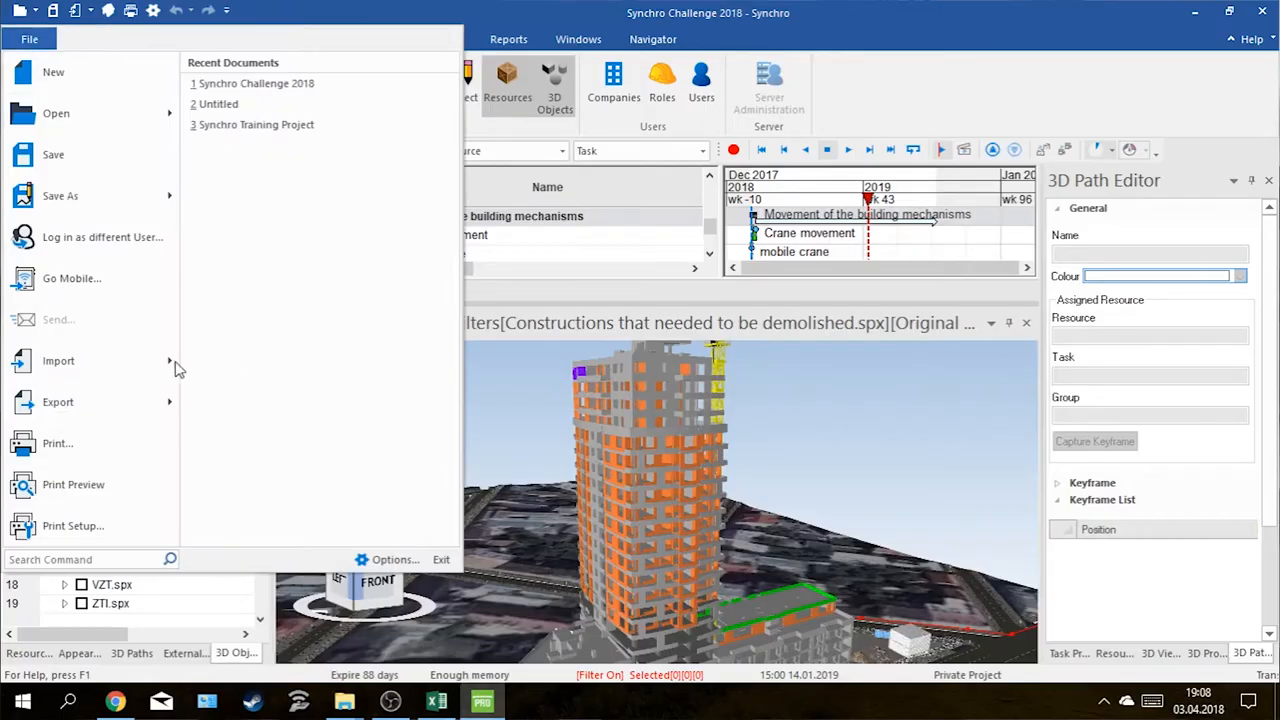
Import Object B - finnish from the Synchro modely folder, appended to the end of the current project
click(56, 112)
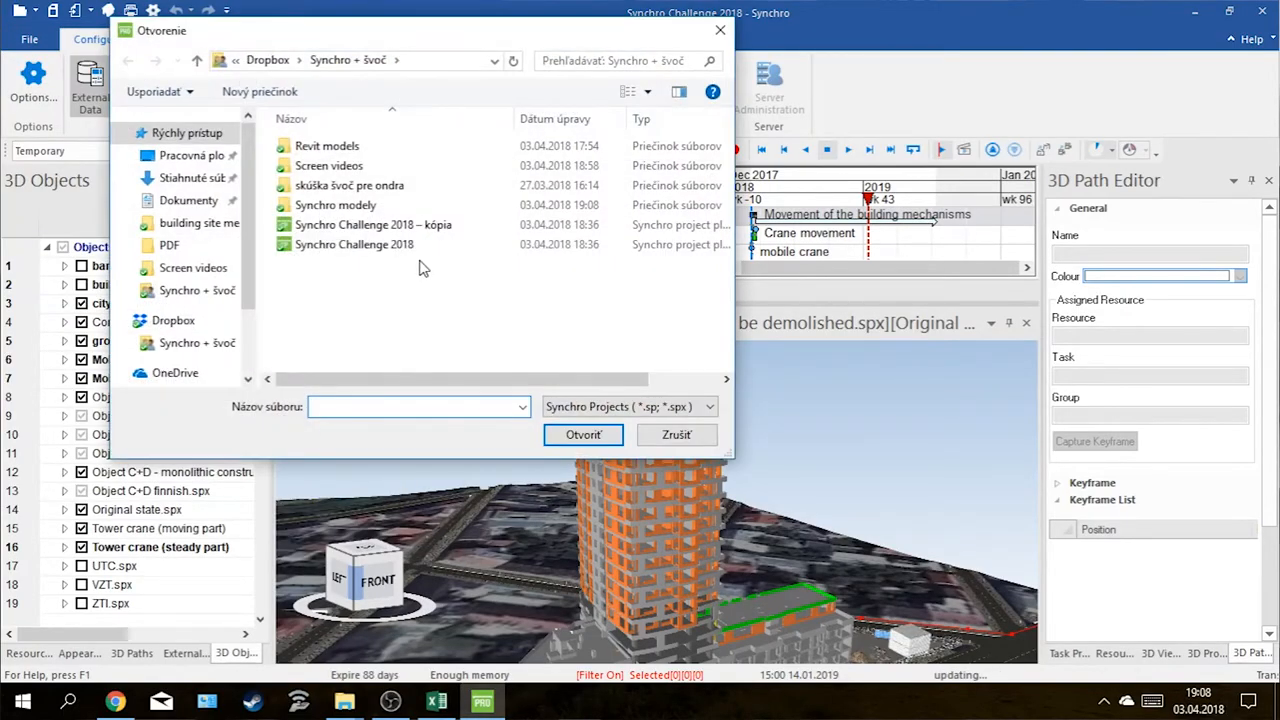
double_click(336, 204)
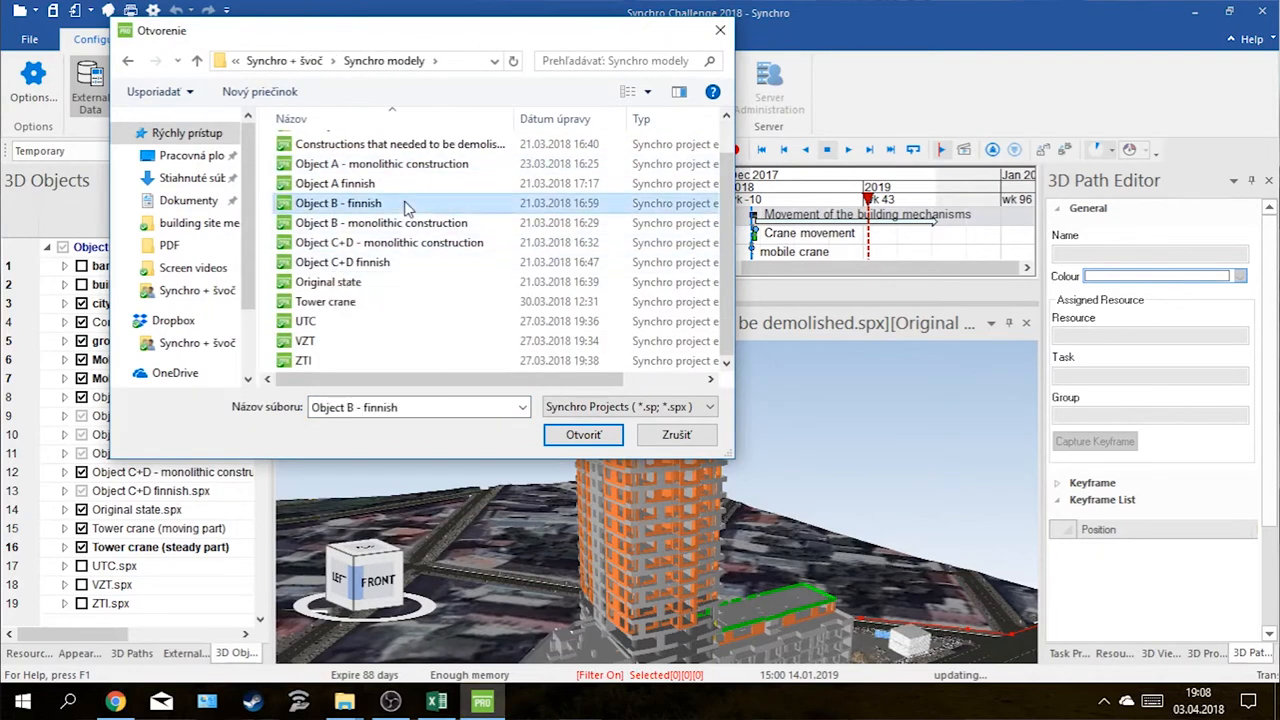
click(584, 434)
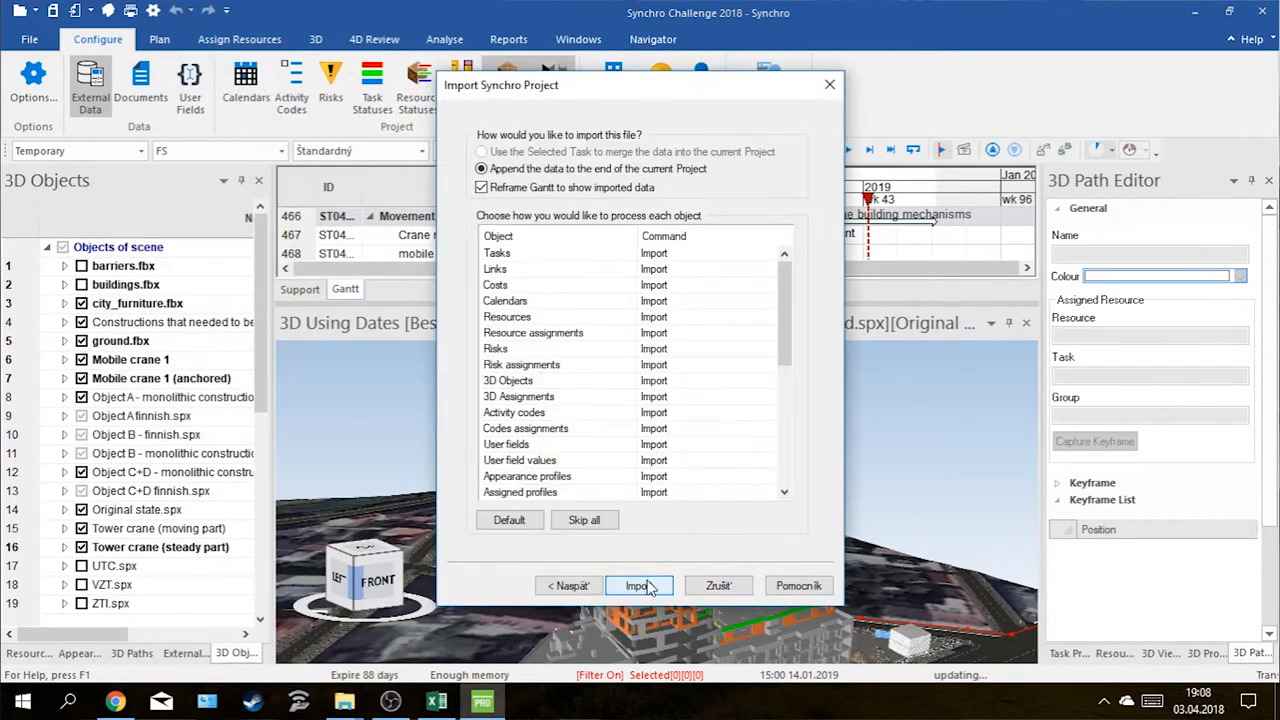
click(638, 584)
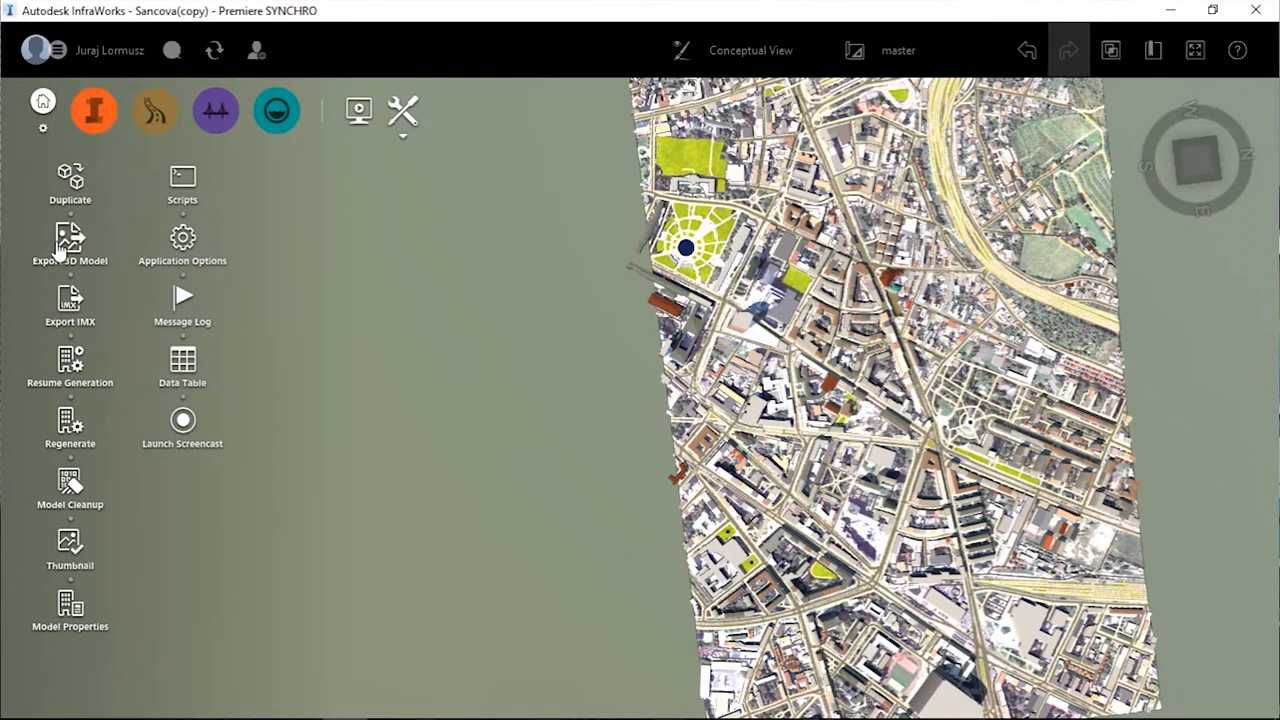
Outline a polygon extent on the city map and set up its Export to 3D Model File
click(68, 240)
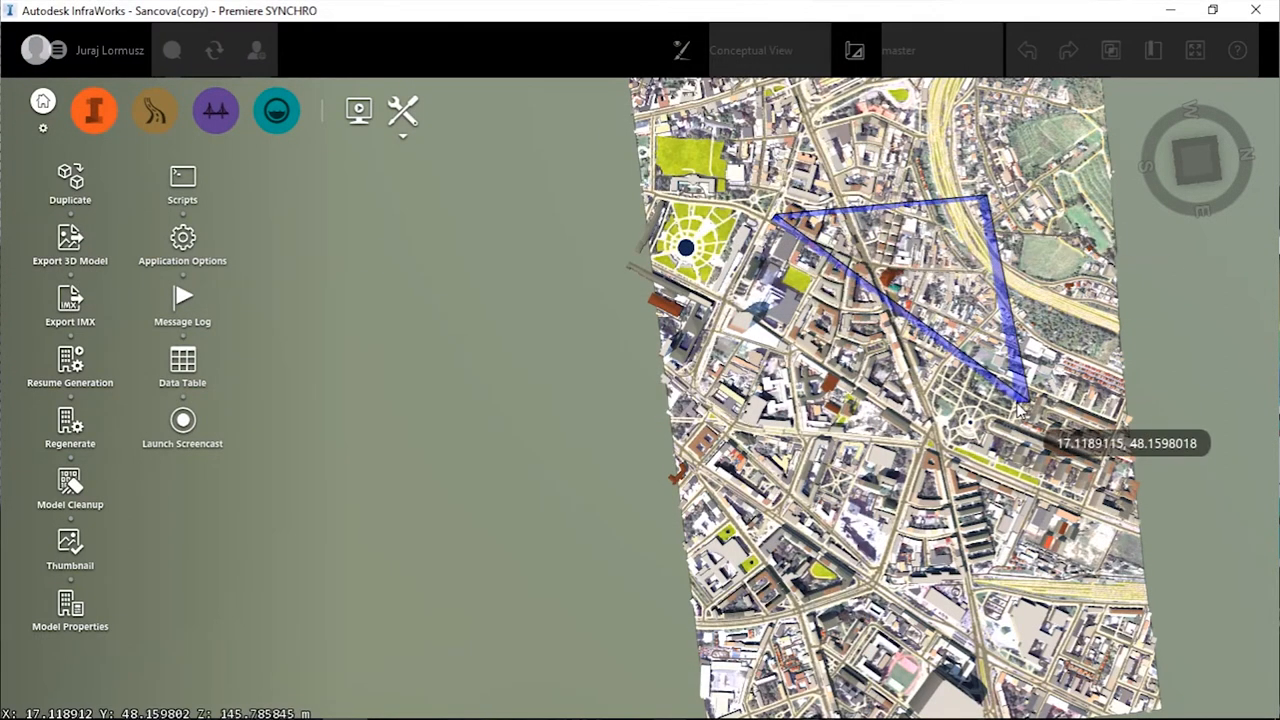
click(68, 244)
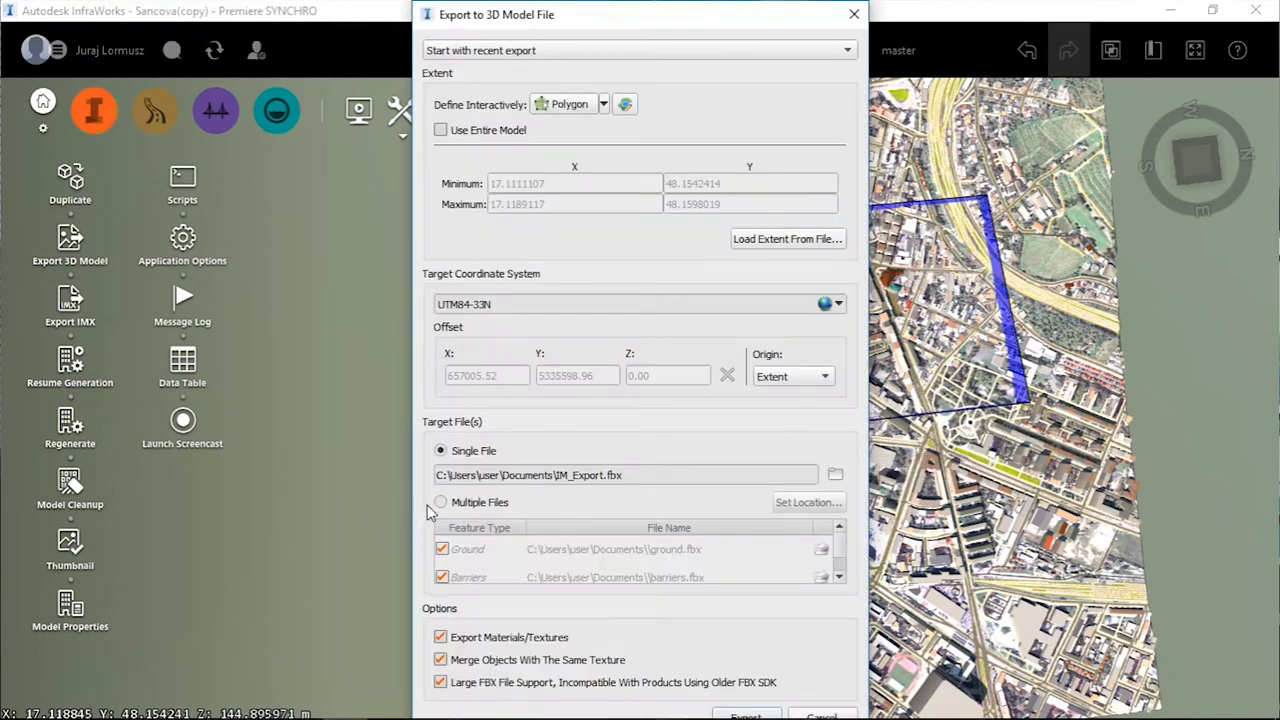
click(746, 716)
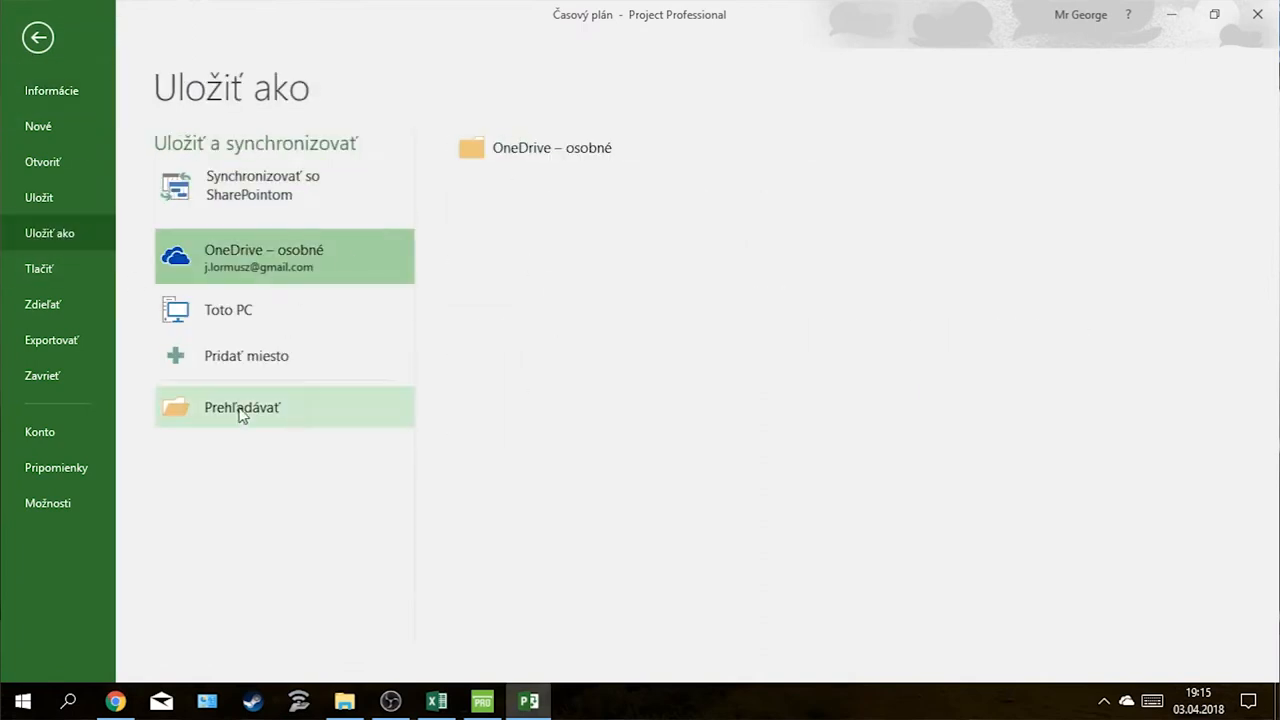
Browse for a local folder to save the MS Project schedule for Synchro
click(242, 408)
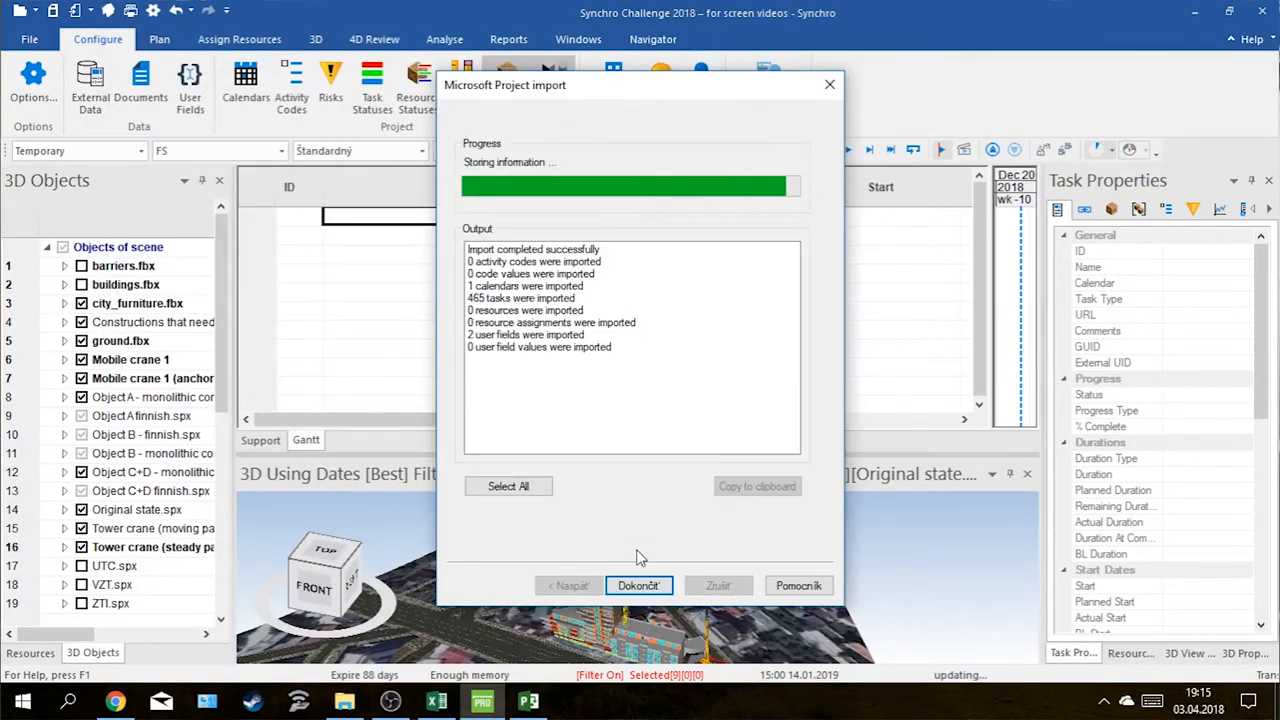
Finish the MS Project import, then activate the demolition and Original state filters in all 3D views
click(638, 584)
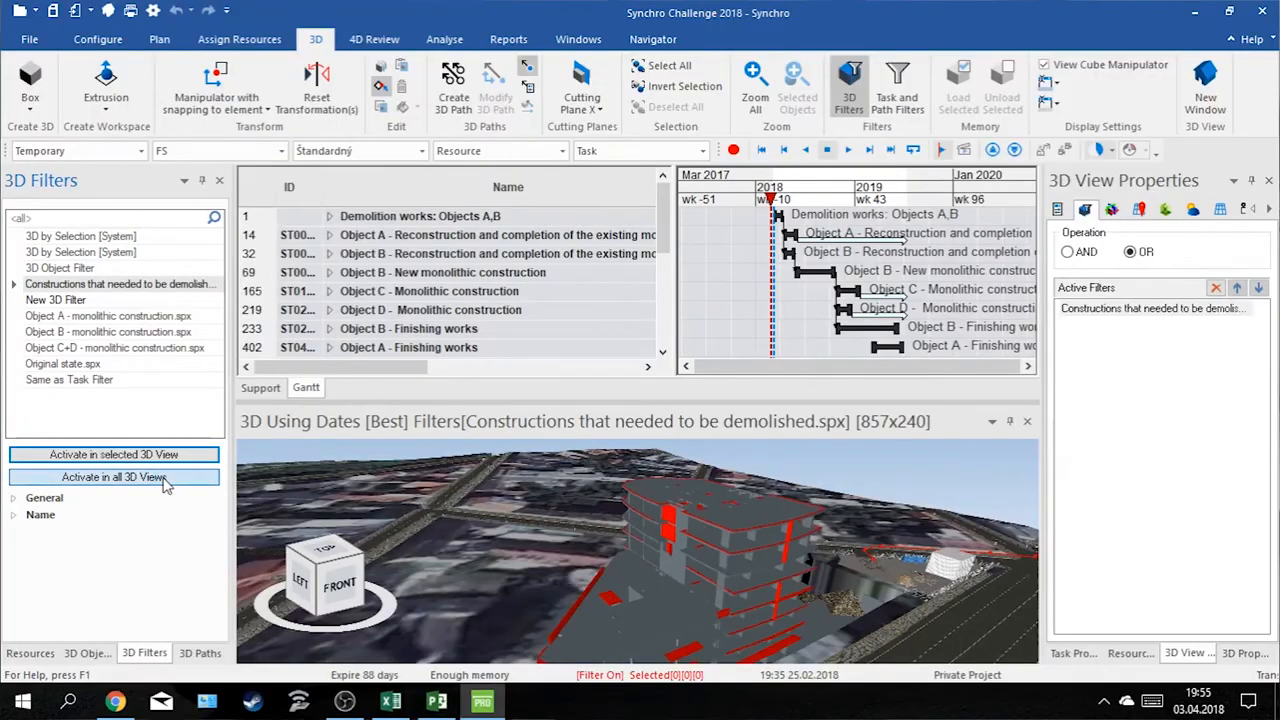
click(62, 364)
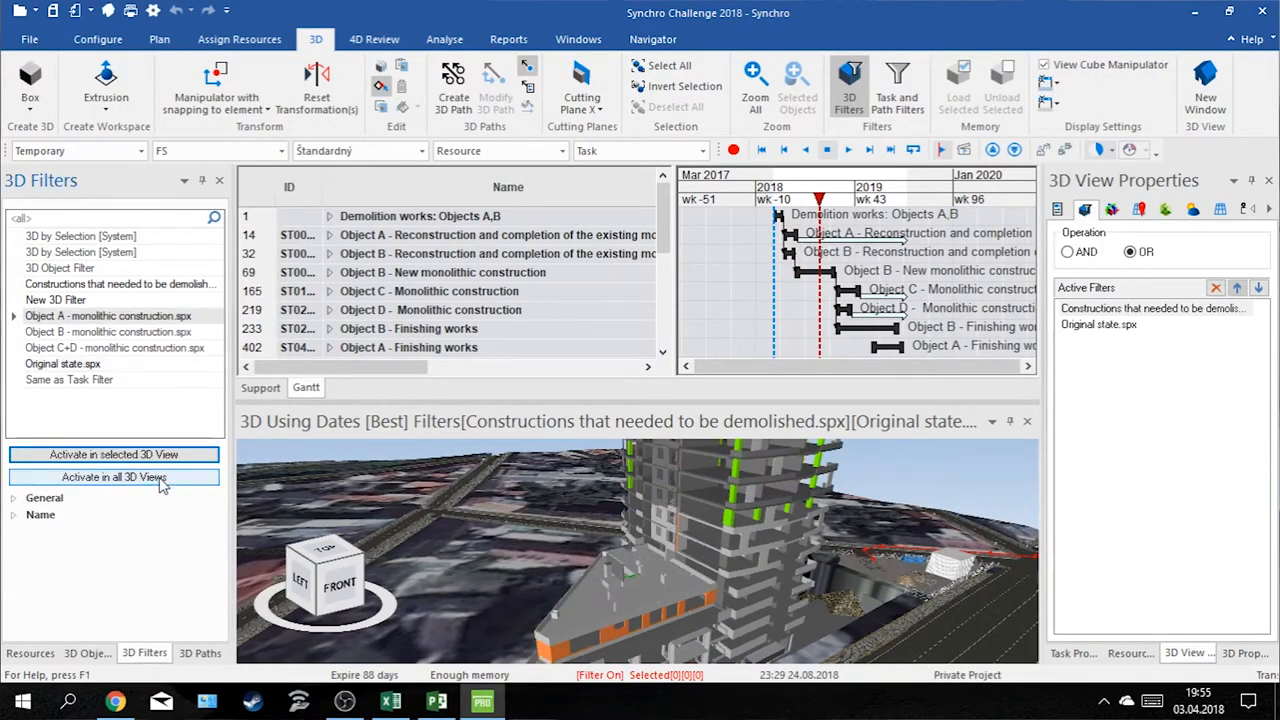
click(114, 476)
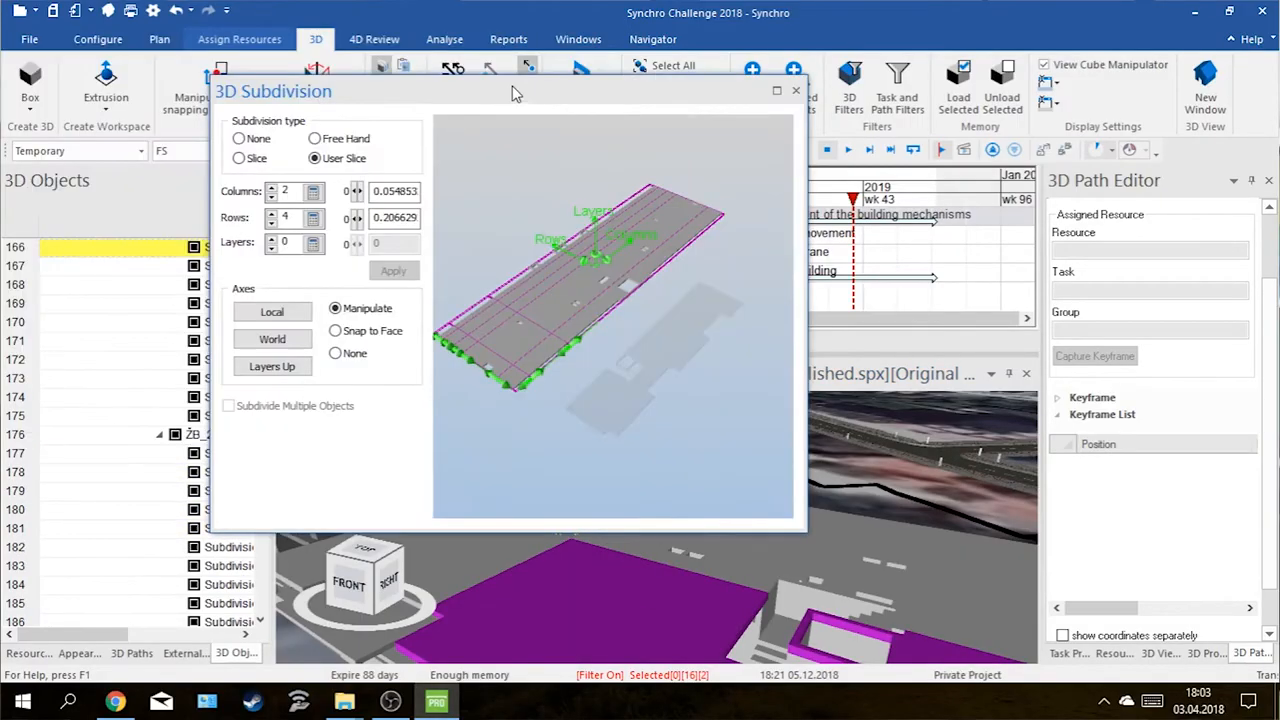
Subdivide the floor slab and confirm a new Task user field of String type
click(796, 90)
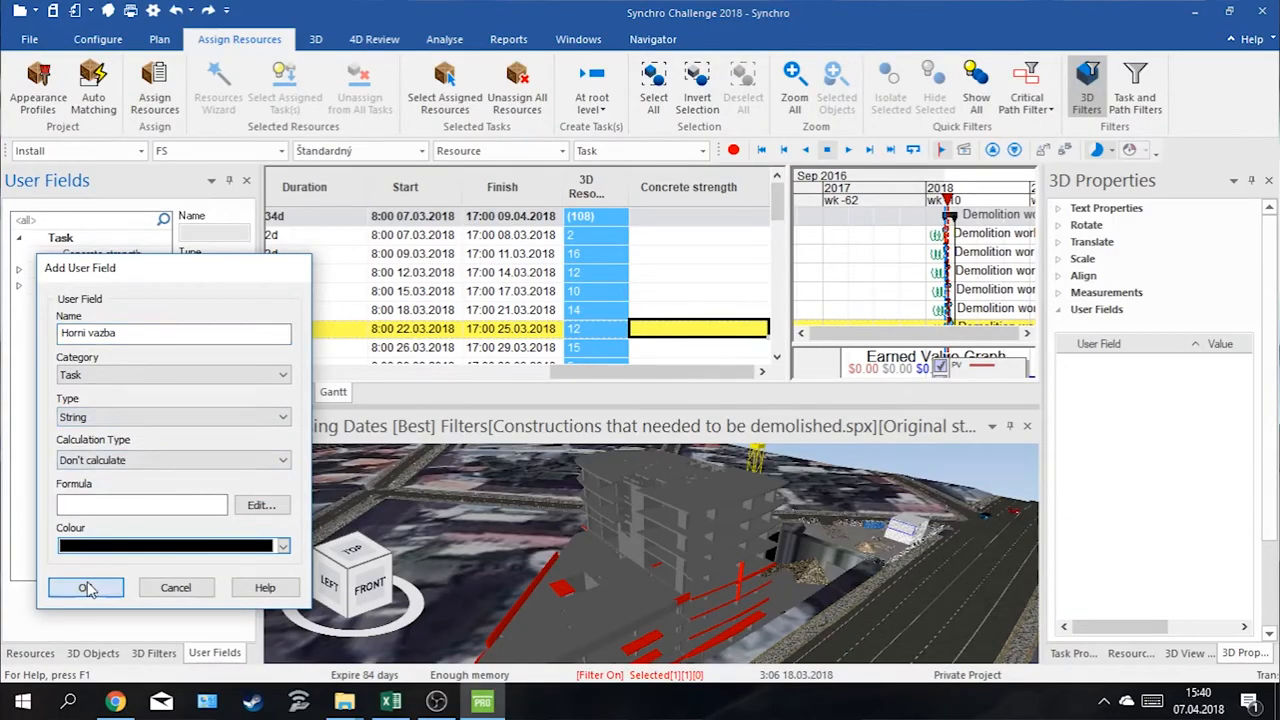
click(86, 588)
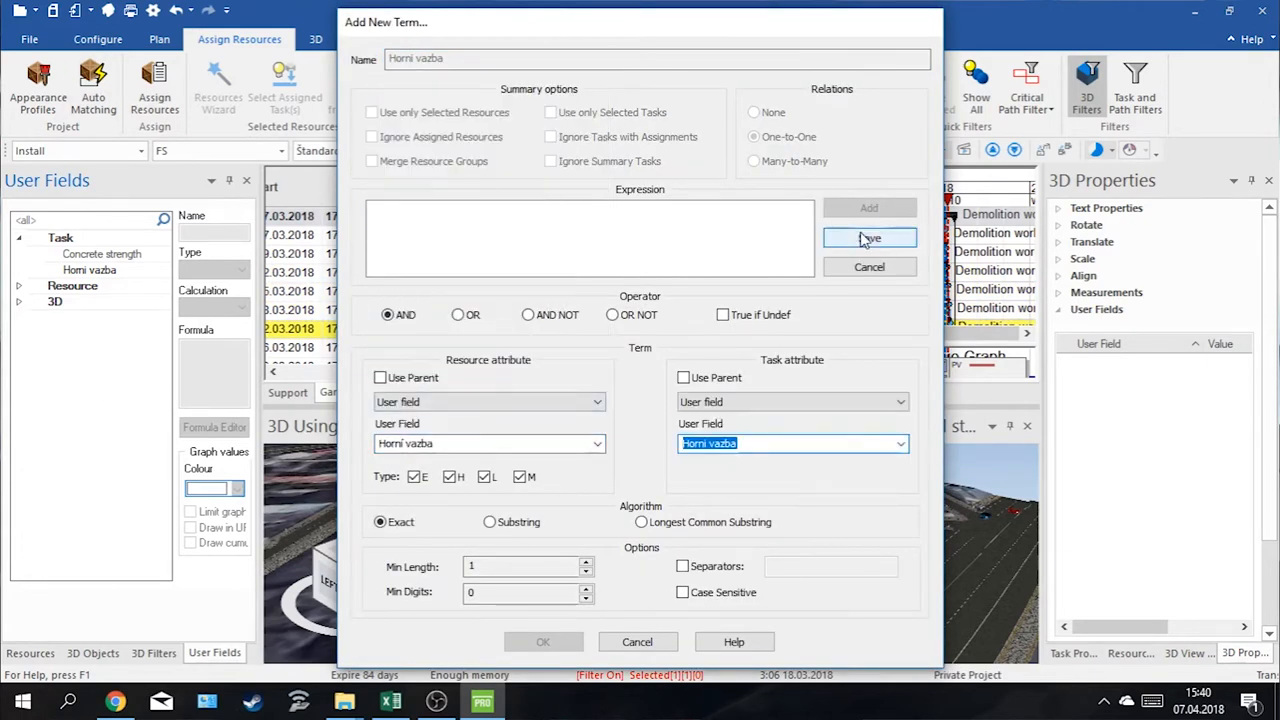
Add an Auto Matching term on the user field and search for resource-to-task matches
click(868, 238)
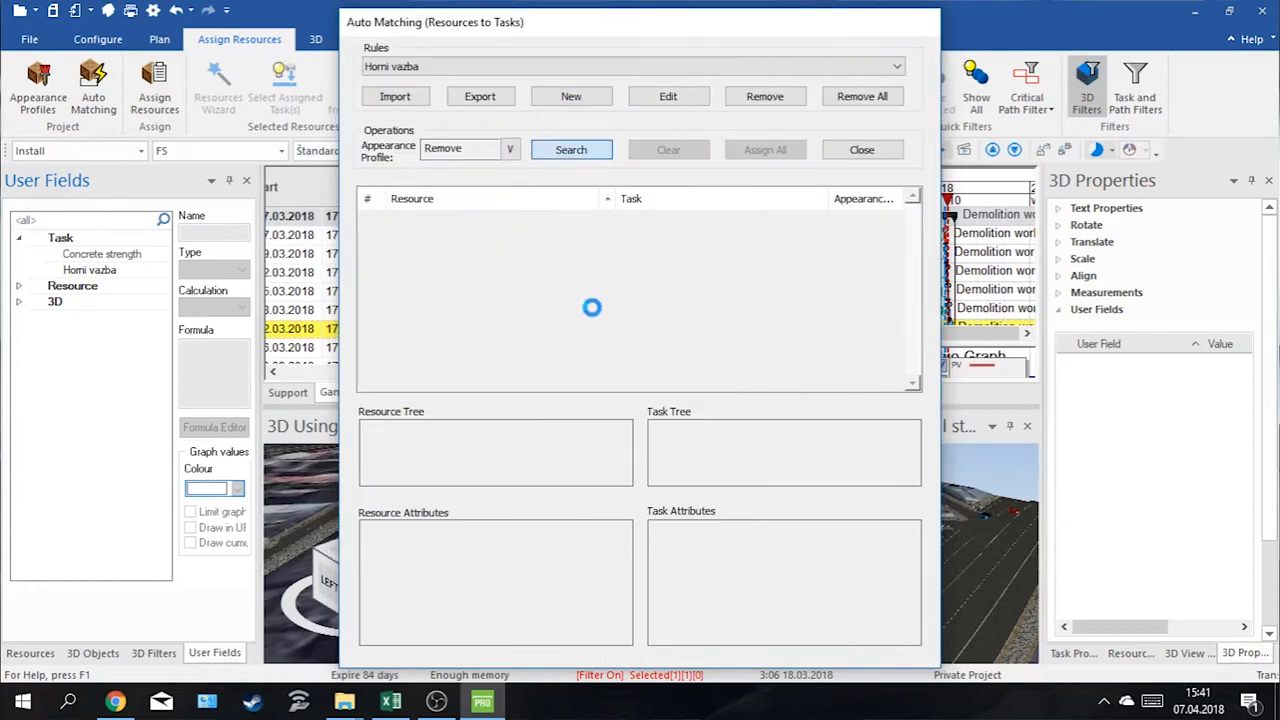
click(860, 148)
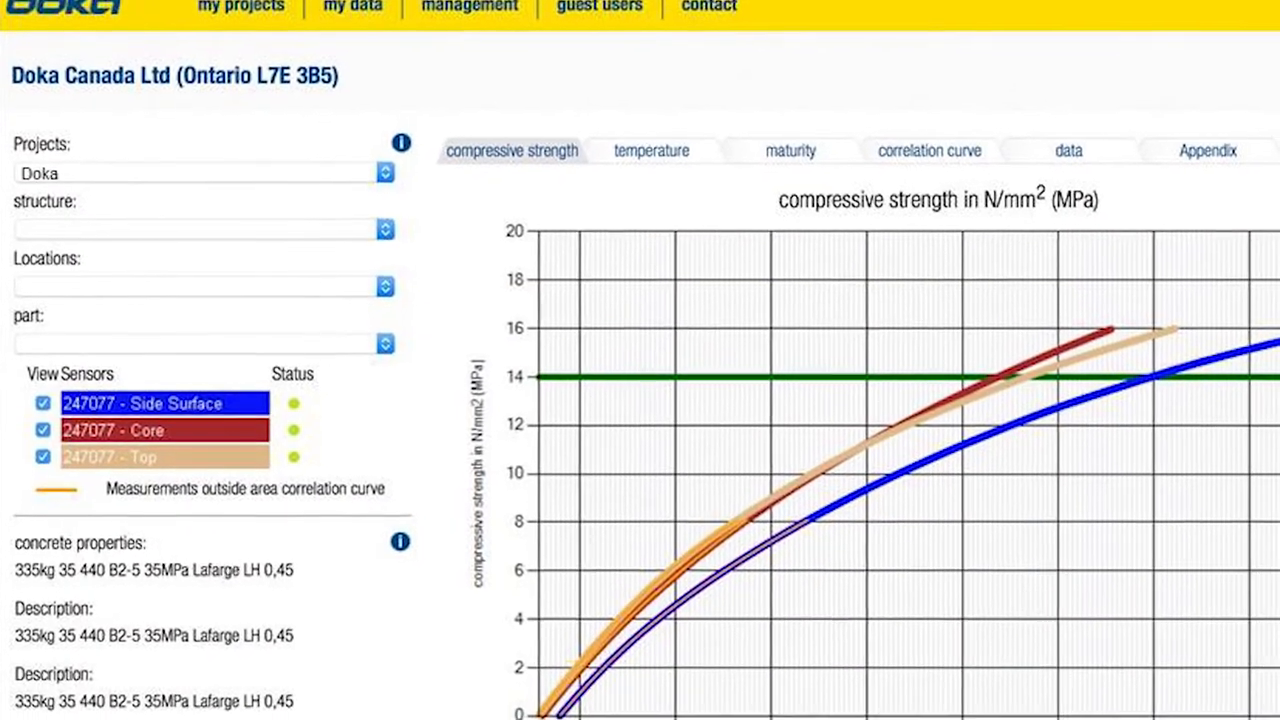
scroll(down, 3)
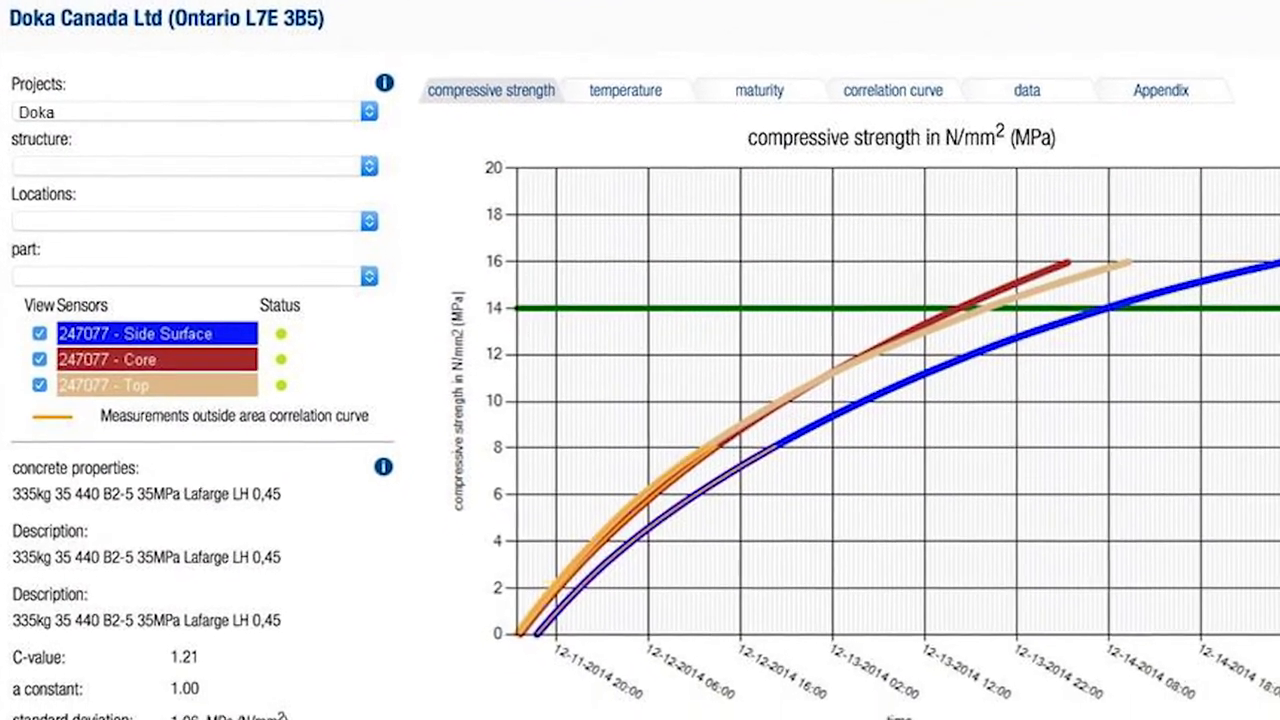
click(620, 700)
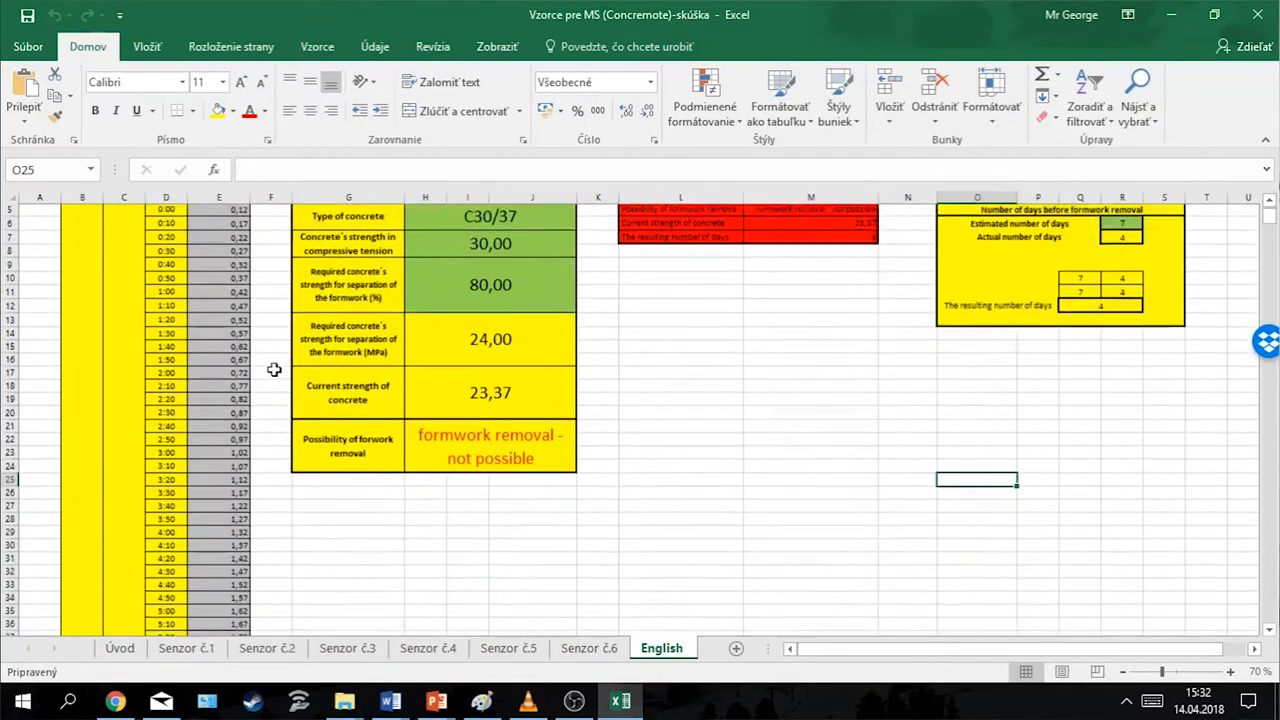
scroll(down, 3)
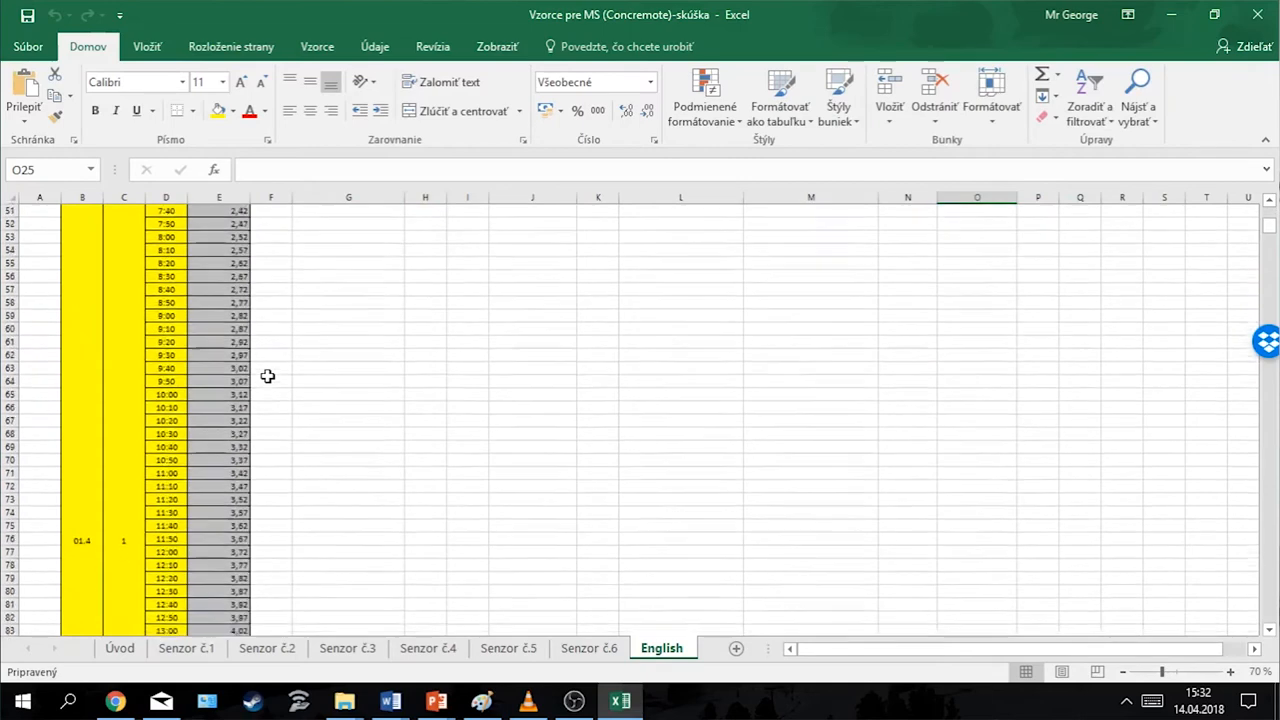
scroll(down, 3)
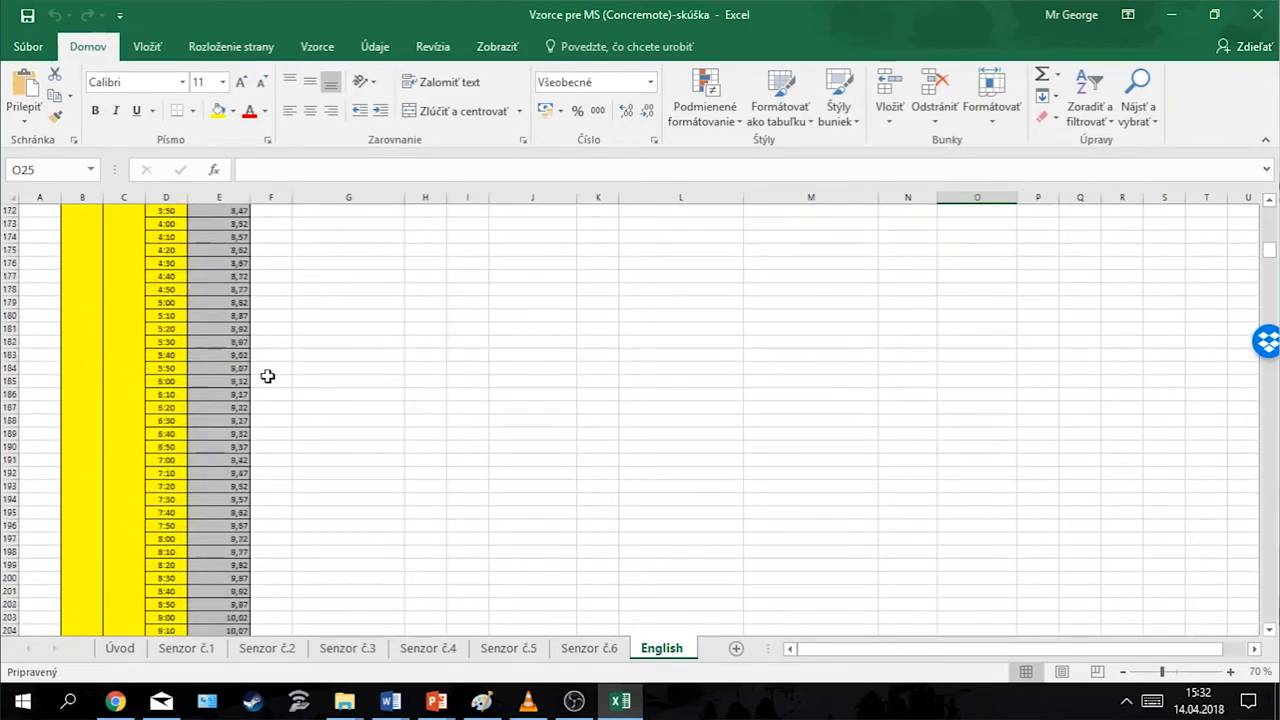
click(484, 700)
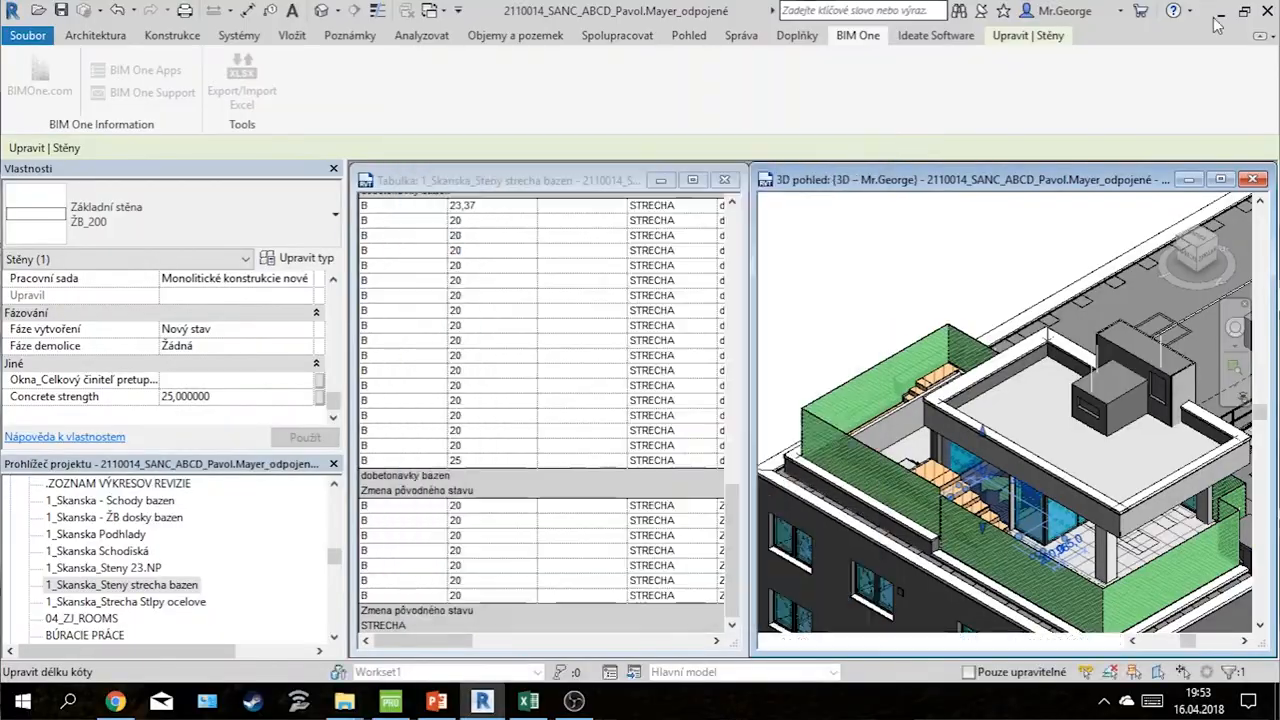
Start the BIM One Export/Import Excel tool and switch it to importing elements
click(528, 700)
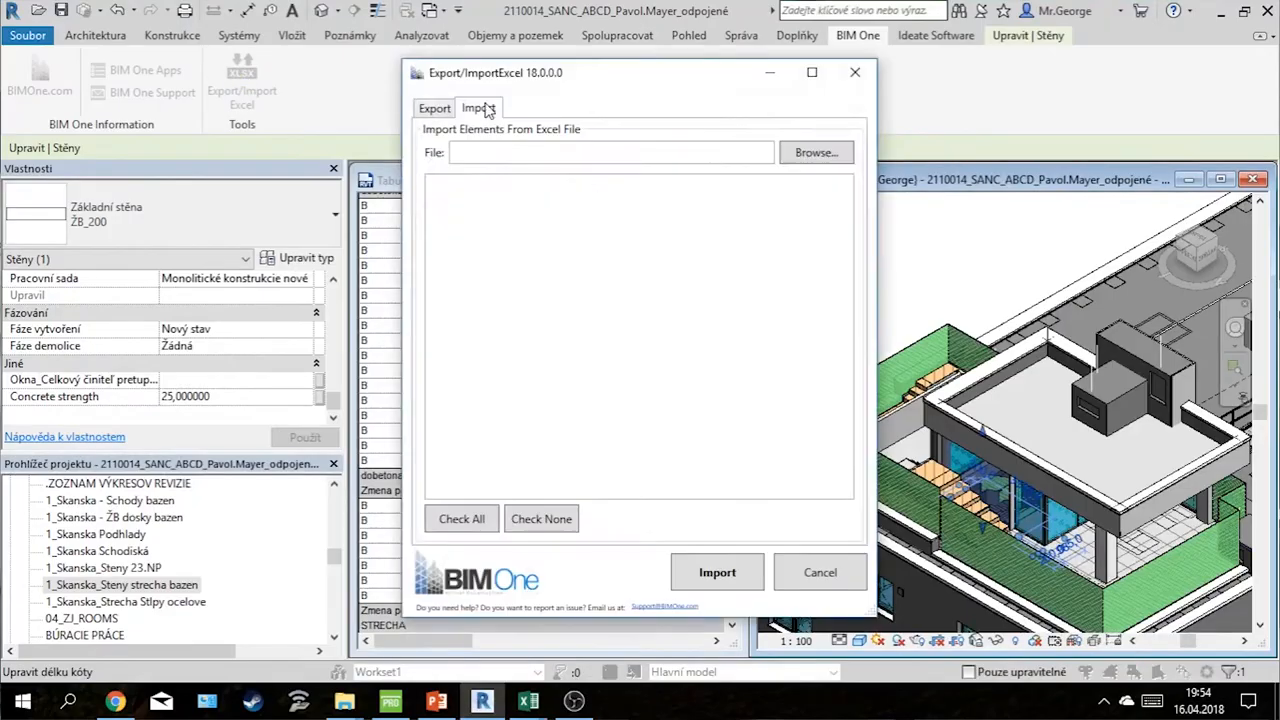
click(572, 700)
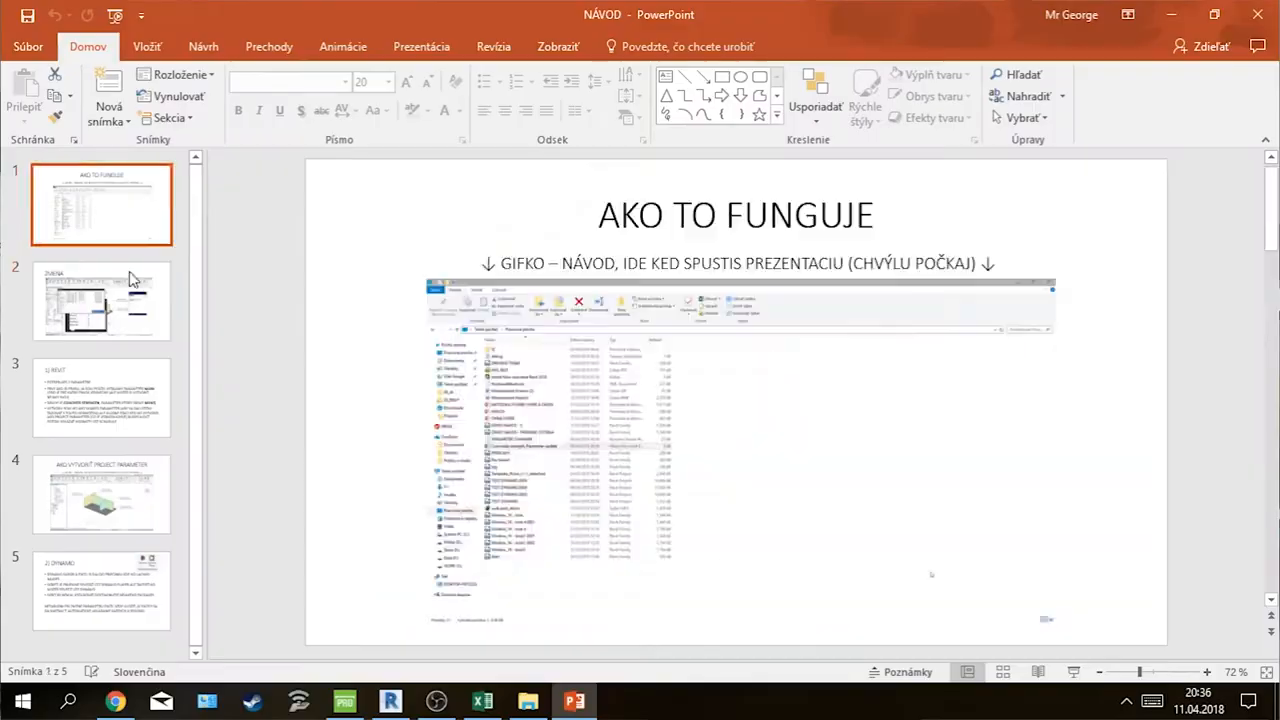